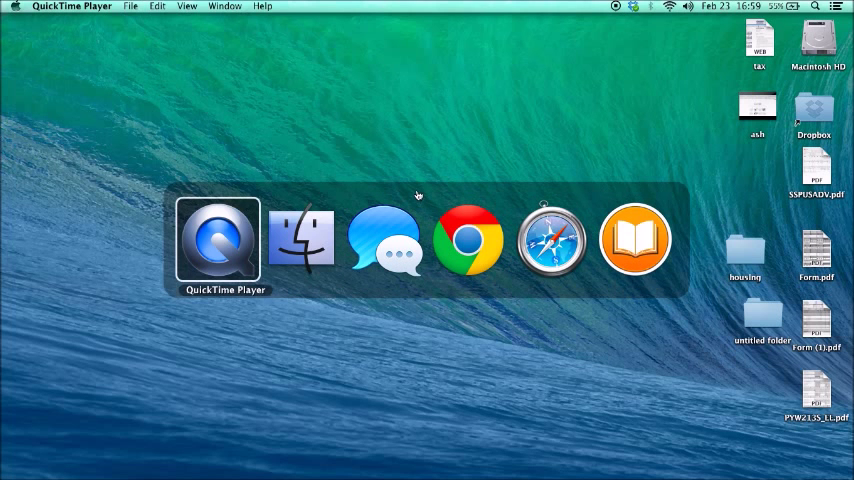
pyautogui.moveTo(300, 240)
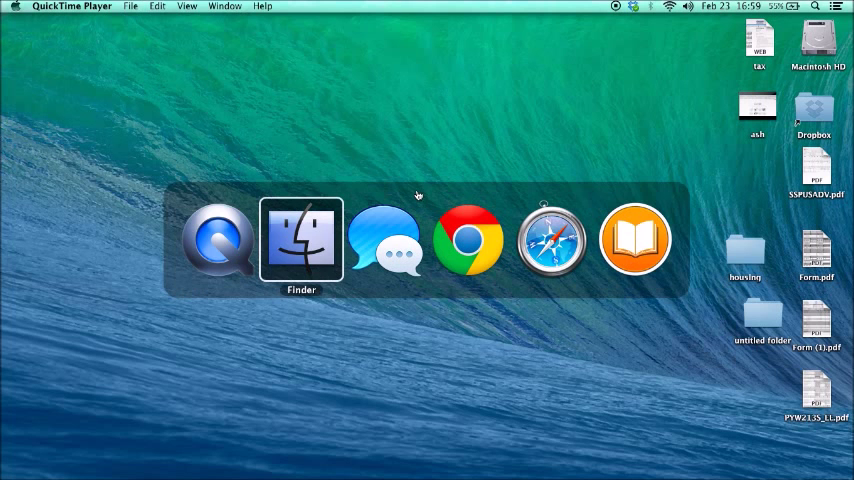
pyautogui.moveTo(468, 240)
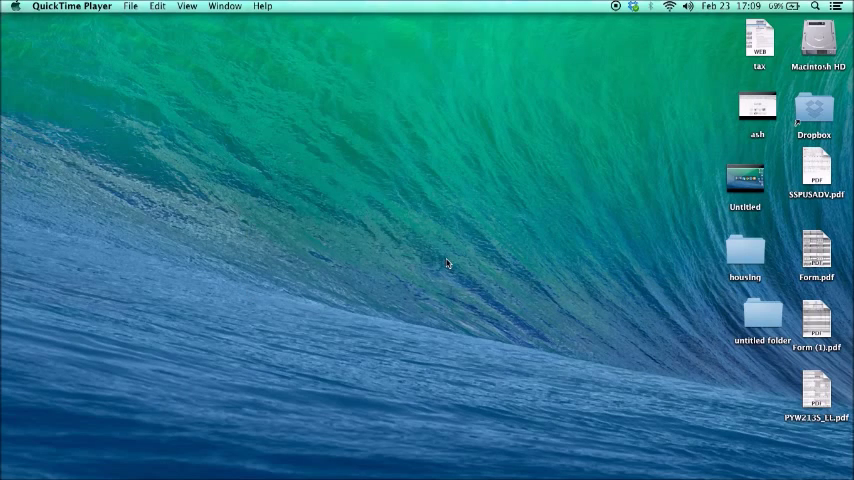
pyautogui.moveTo(354, 450)
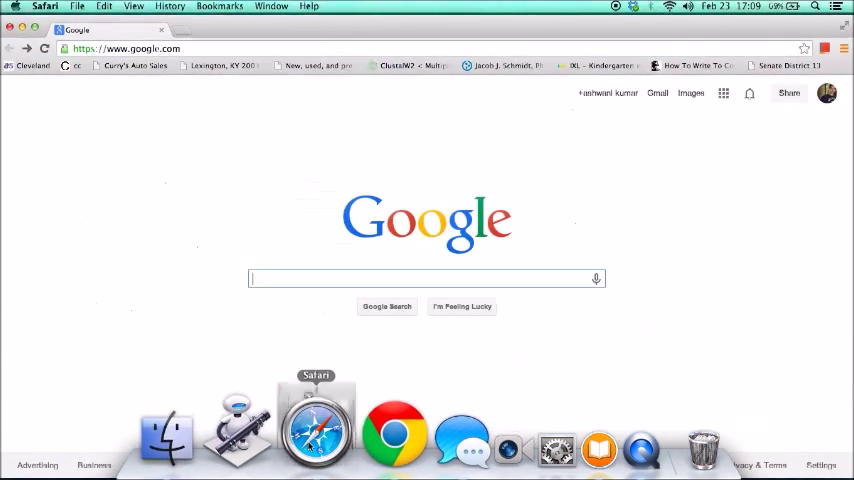
# Launch Messages, then switch to Finder via the Command-Tab app switcher.
pyautogui.click(462, 436)
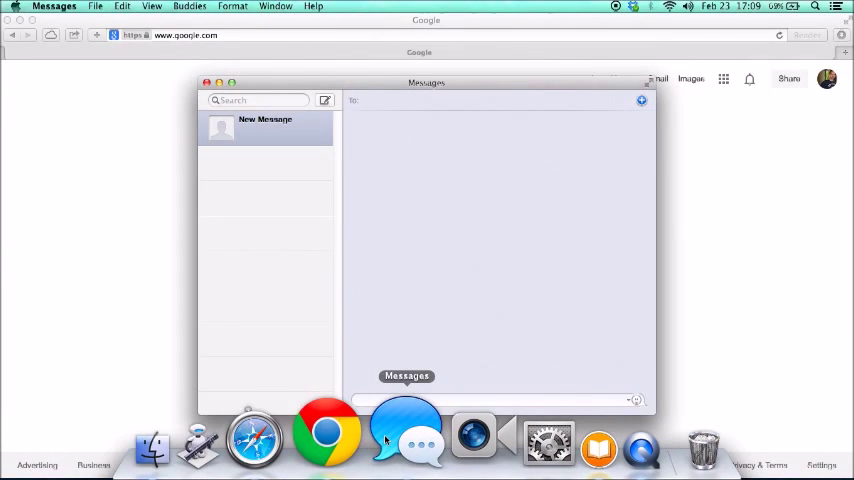
pyautogui.press('cmd+tab')
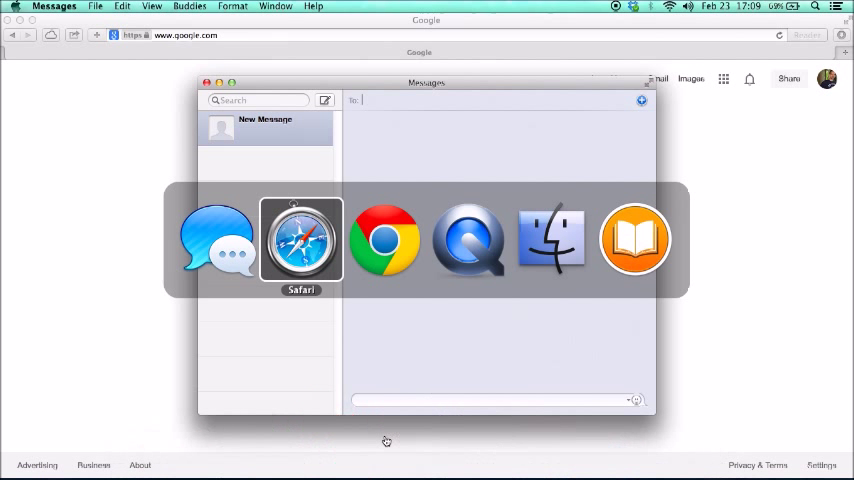
pyautogui.moveTo(552, 240)
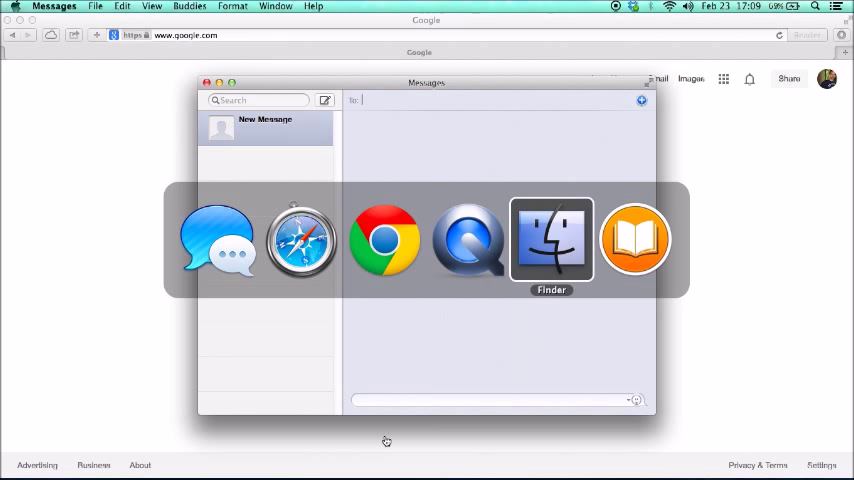
pyautogui.click(552, 240)
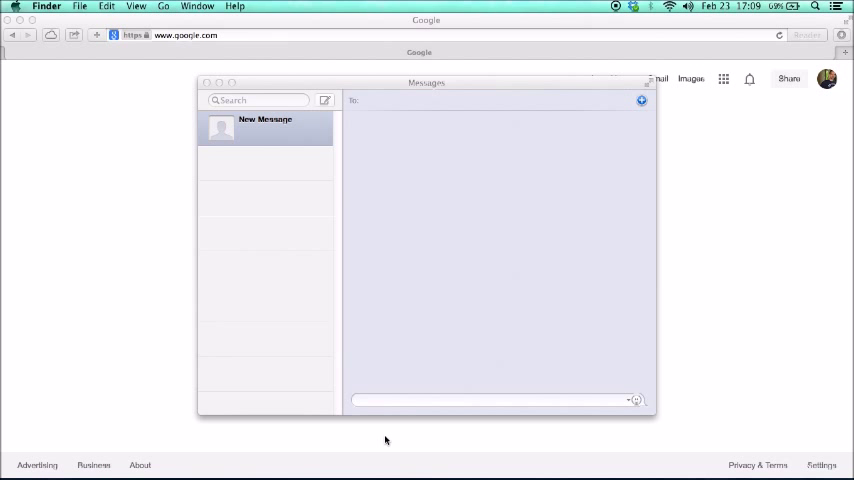
# Browse the Finder menu and then the Go menu's list of places.
pyautogui.click(46, 6)
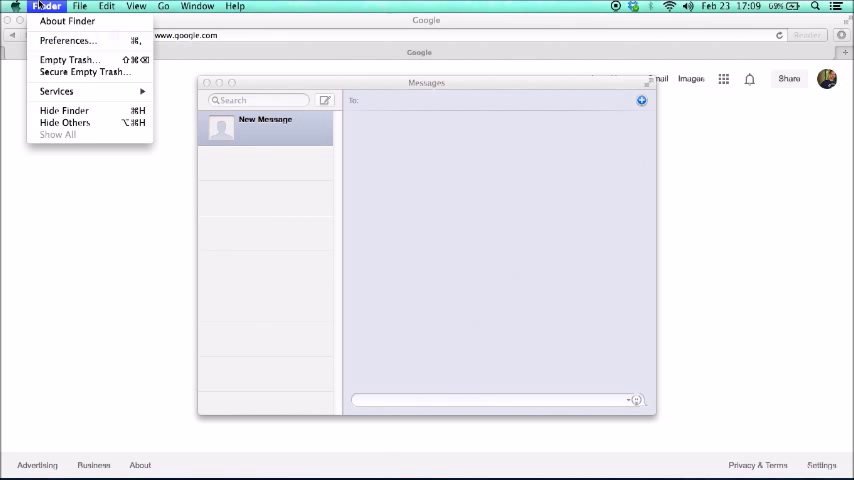
pyautogui.click(164, 6)
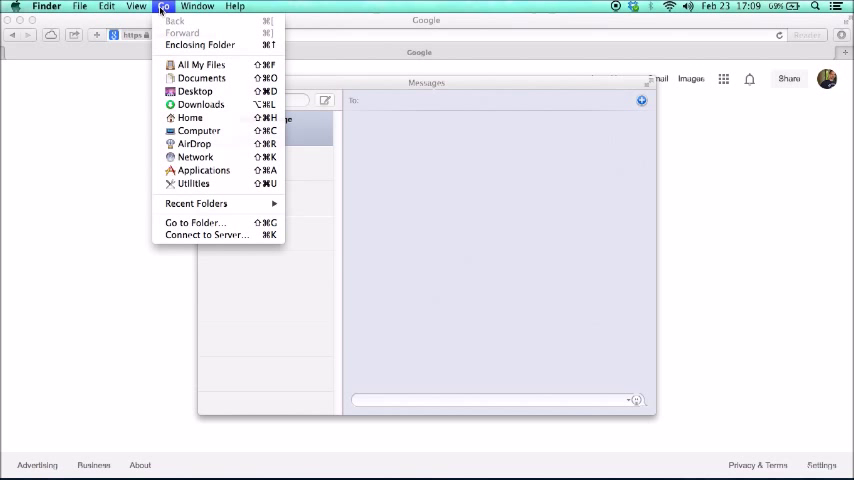